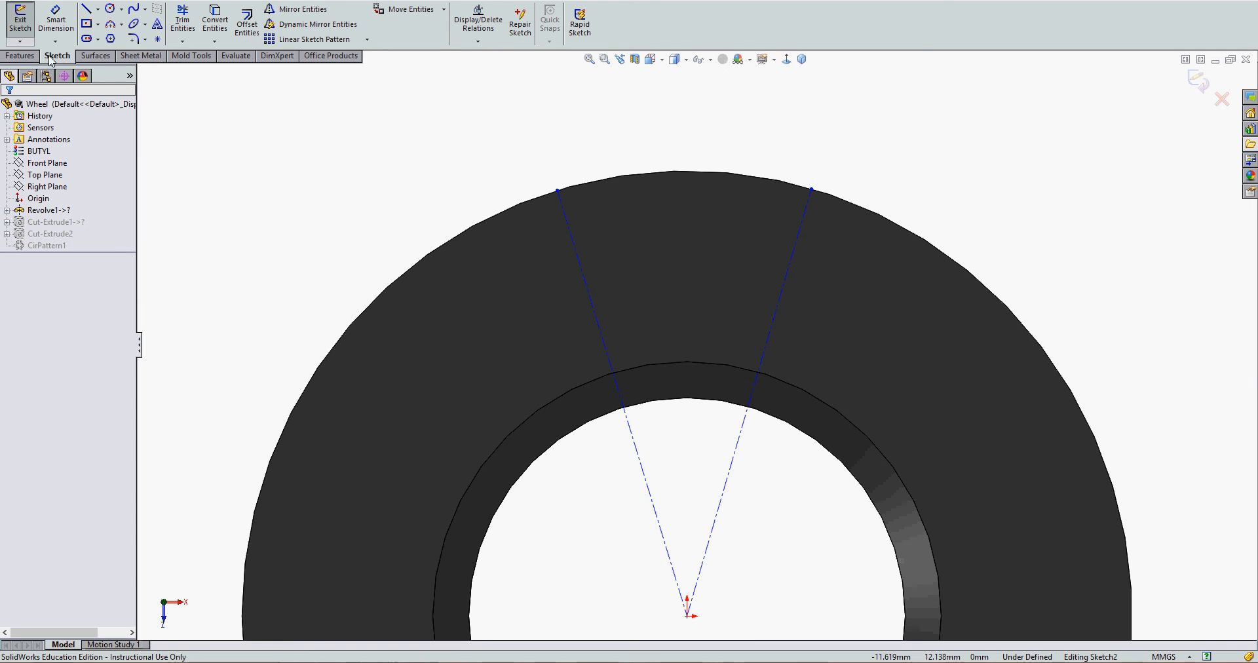
- Expand the Arc flyout showing Centerpoint Arc, Tangent Arc and 3 Point Arc
{"action": "left_click", "coordinate": [114, 25]}
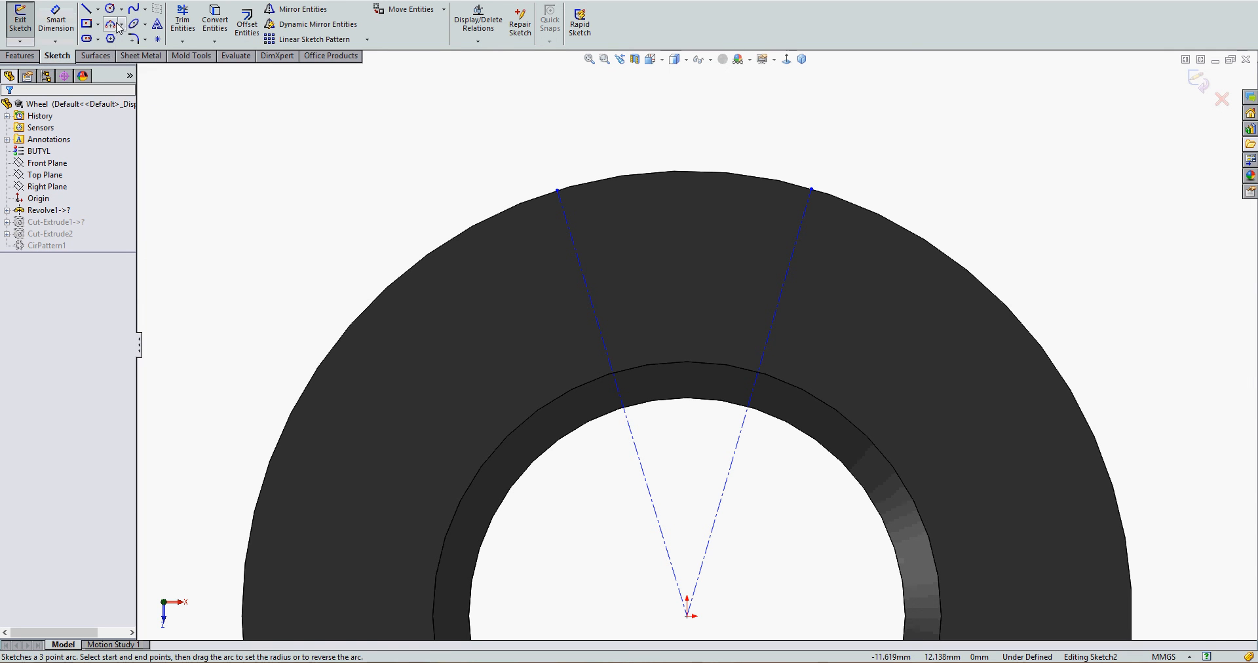
{"action": "left_click", "coordinate": [124, 26]}
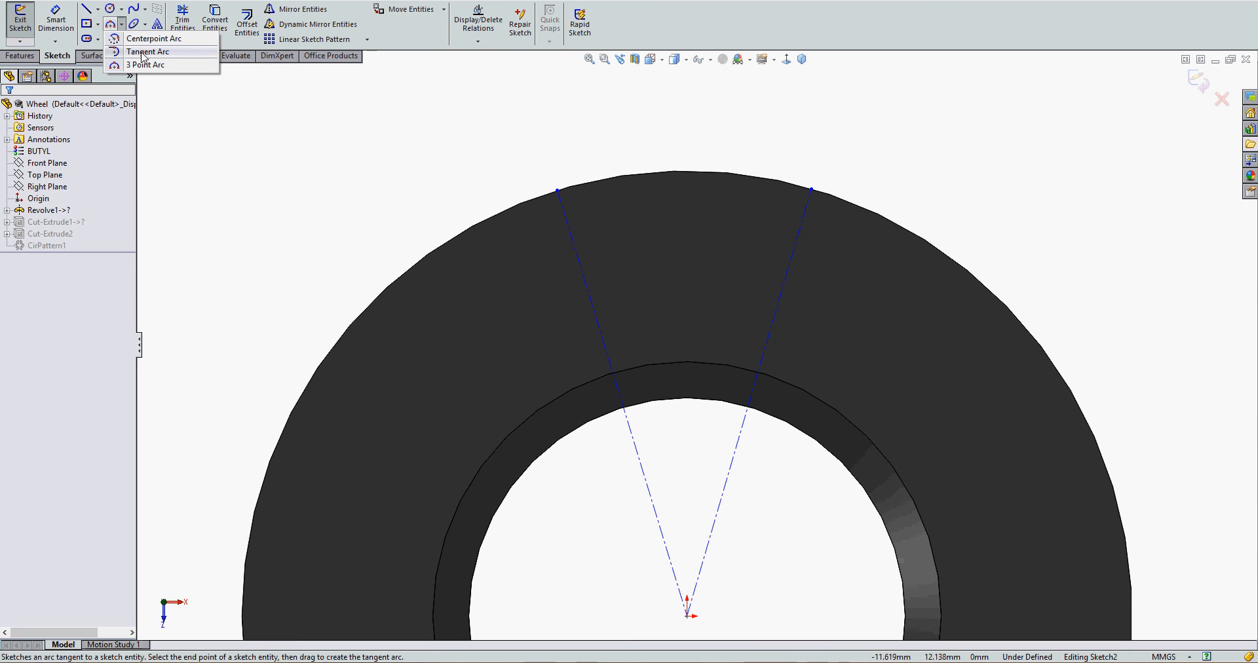
{"action": "mouse_move", "coordinate": [145, 64]}
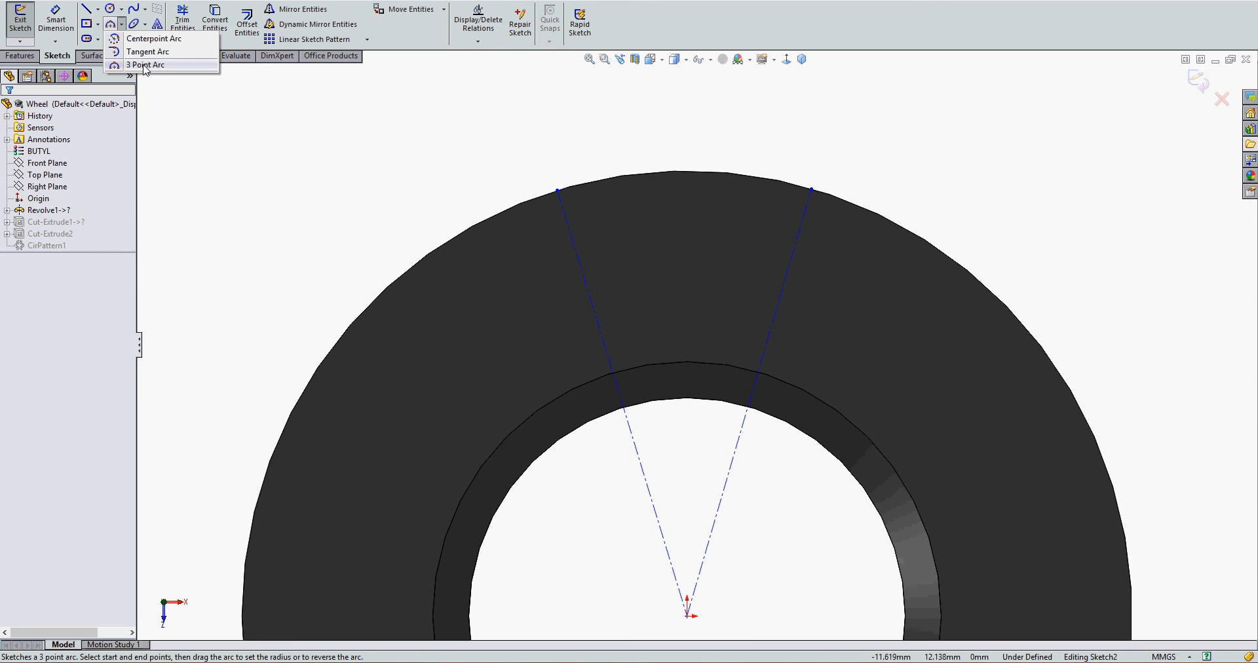
{"action": "mouse_move", "coordinate": [147, 71]}
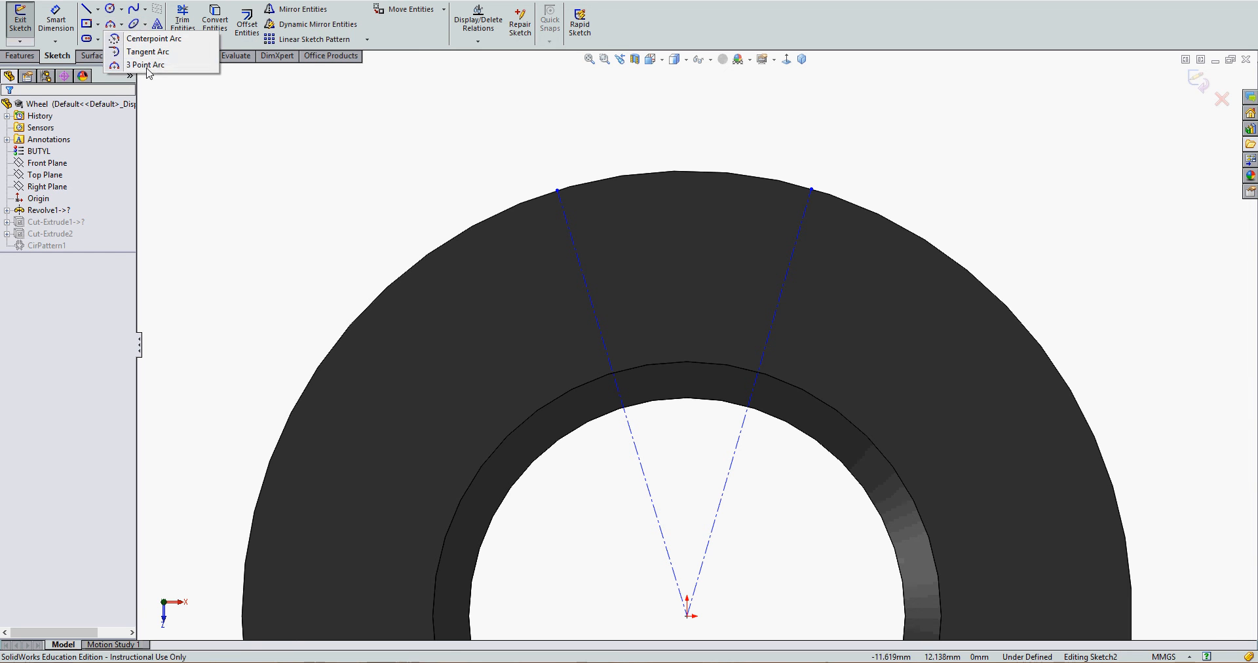
- Activate the Centerpoint Arc tool, ready to pick the lines' intersection as centre
{"action": "left_click", "coordinate": [146, 65]}
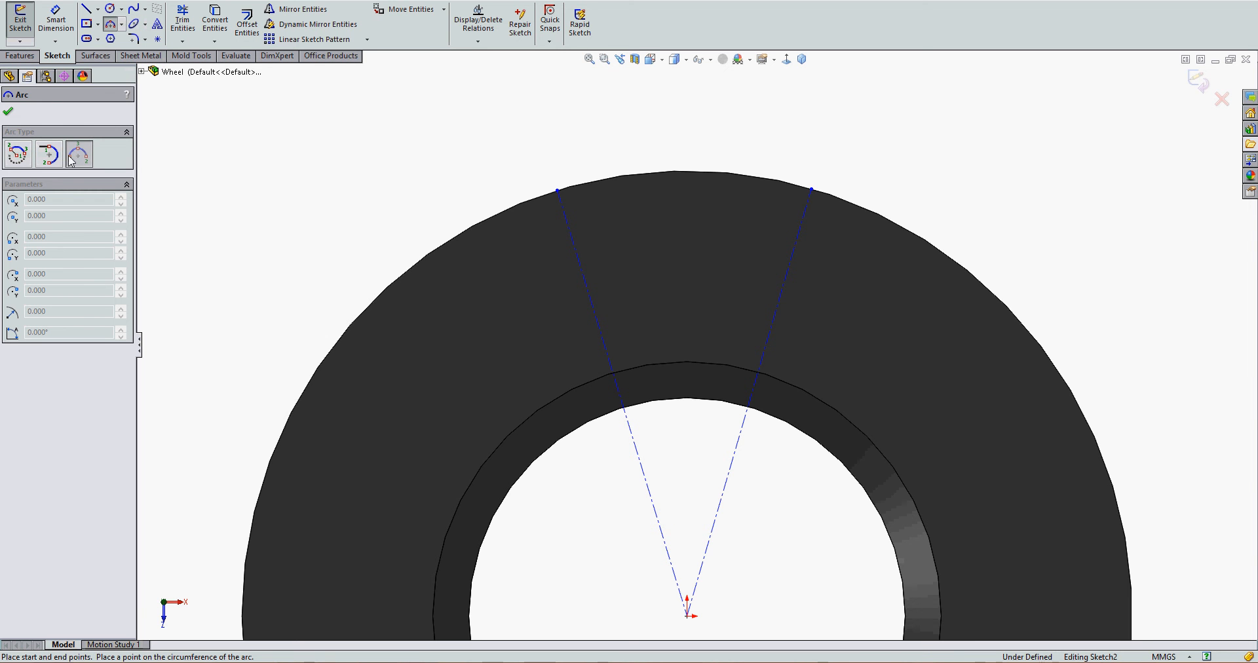
{"action": "left_click", "coordinate": [17, 153]}
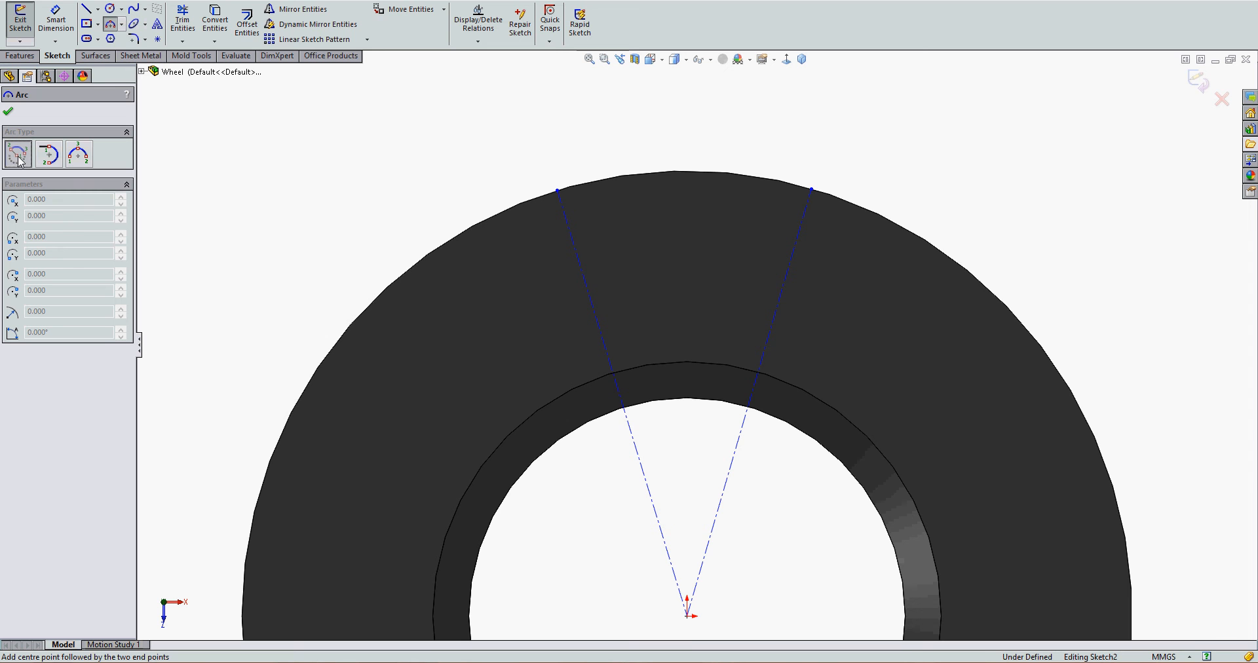
{"action": "mouse_move", "coordinate": [732, 622]}
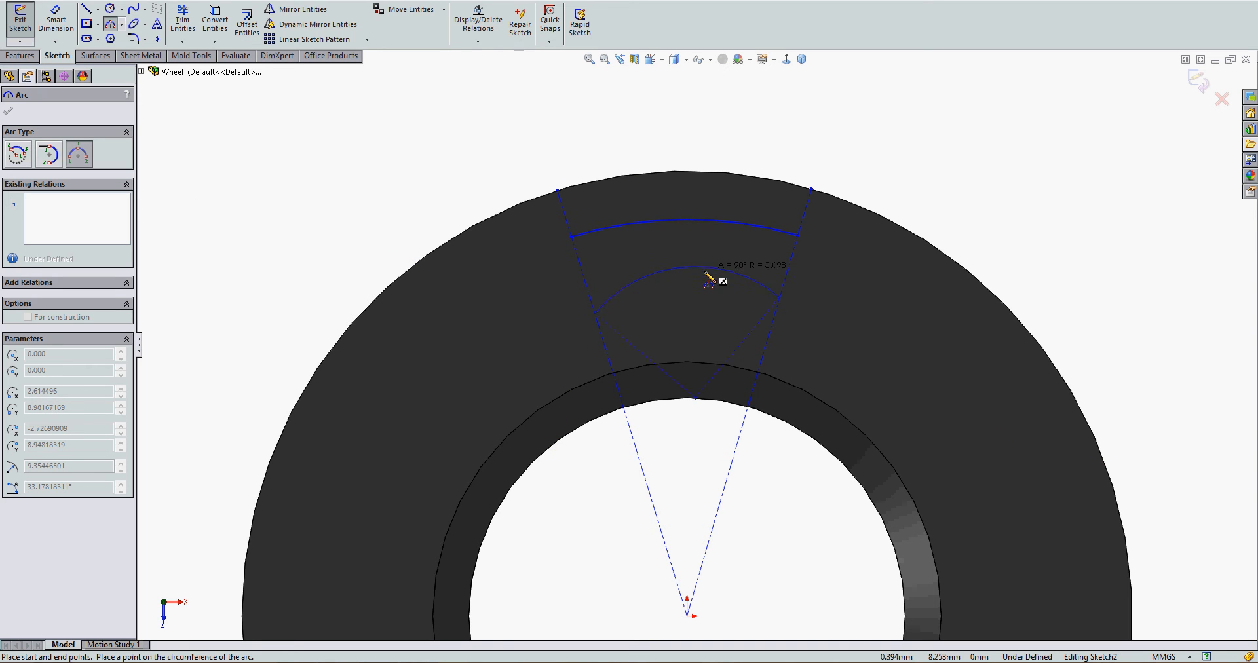
{"action": "mouse_move", "coordinate": [698, 313]}
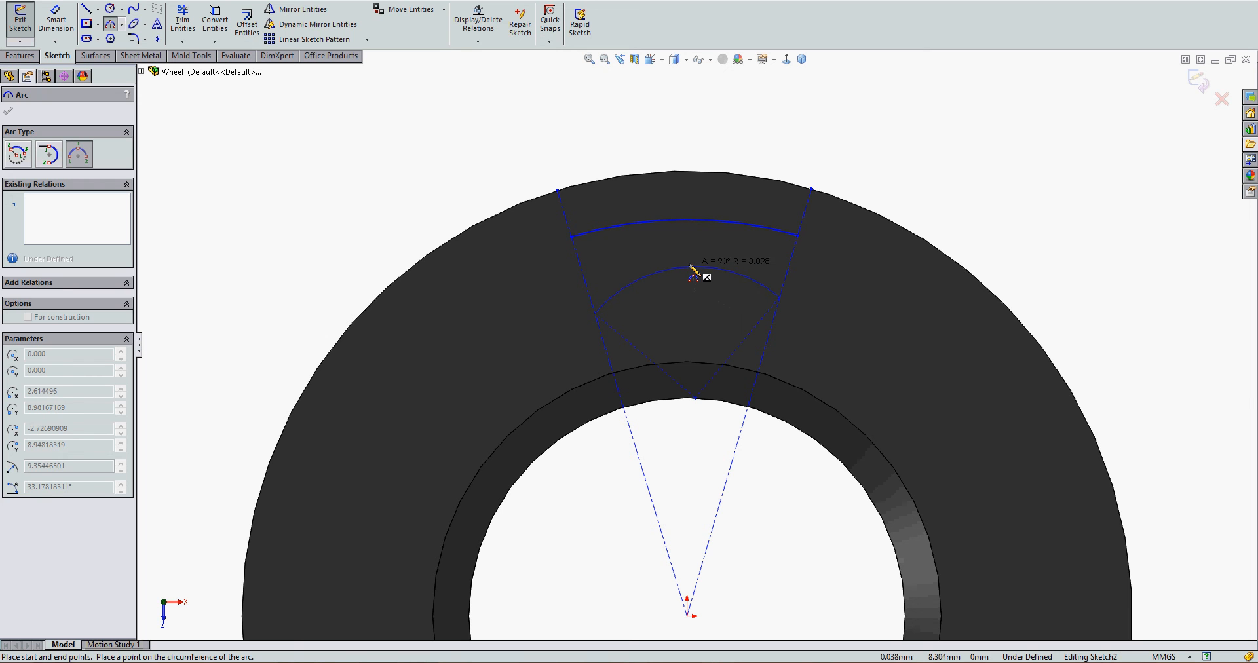
- Fix the bulge of the lower arc spanning between the construction lines
{"action": "left_click", "coordinate": [594, 312]}
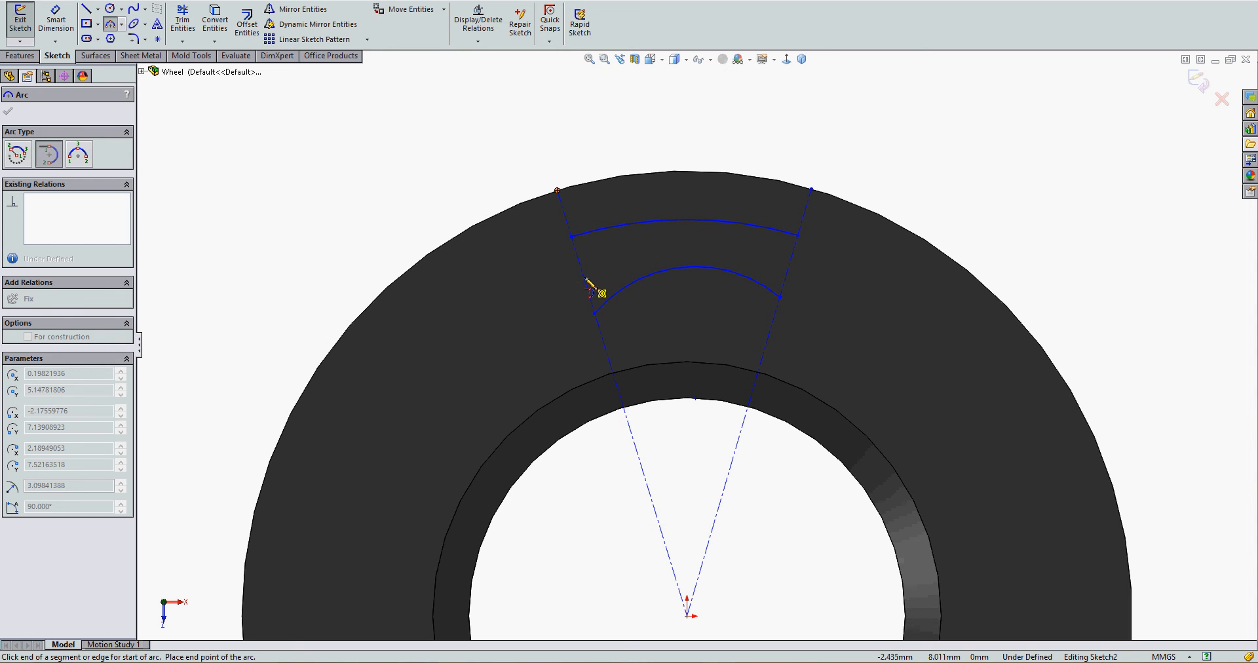
- Start a tangent arc on the lower arc and clear the endpoint warning
{"action": "left_click", "coordinate": [598, 294]}
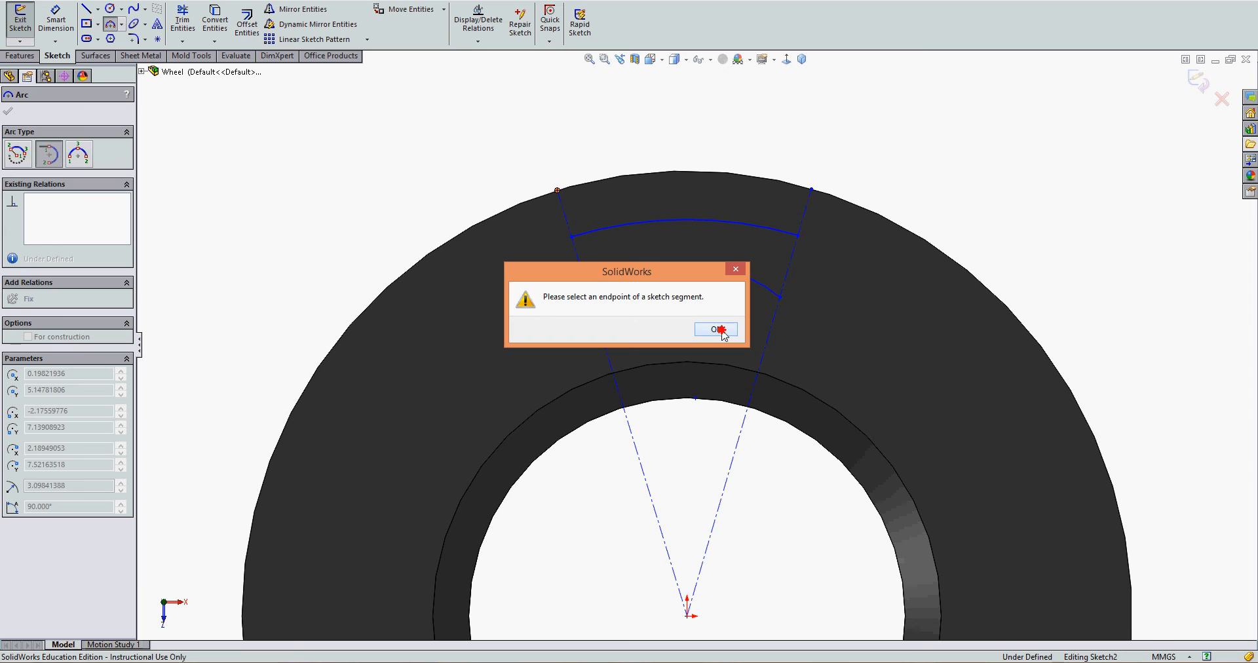
{"action": "left_click", "coordinate": [714, 329]}
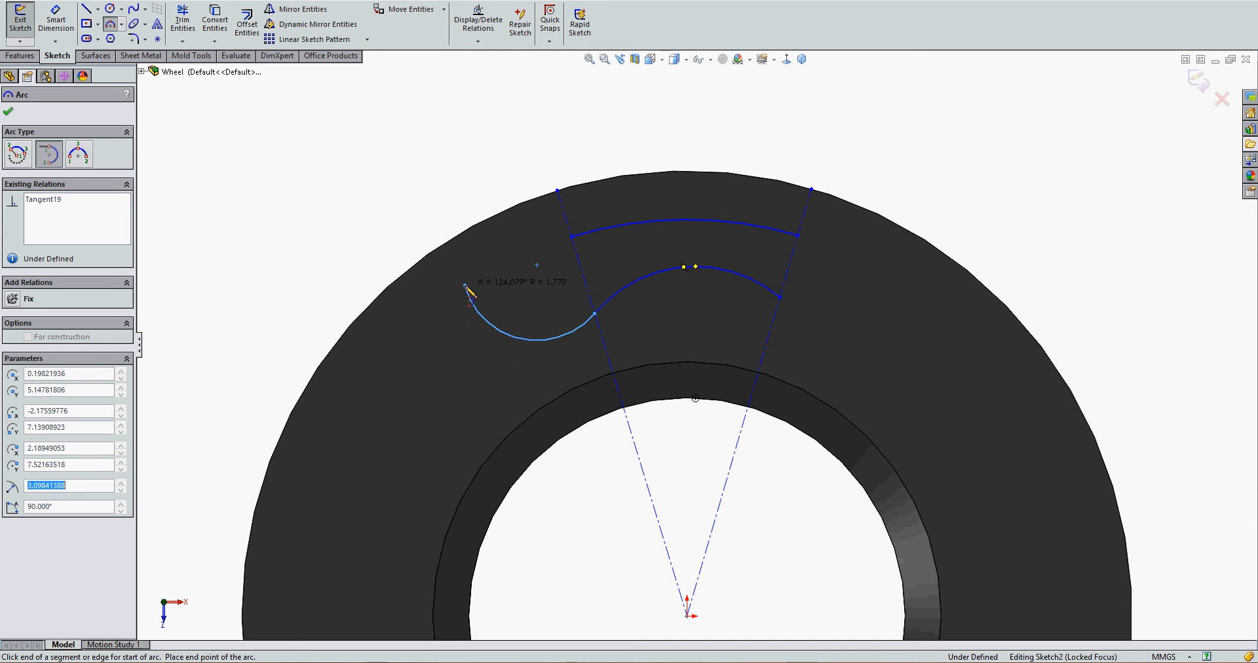
{"action": "mouse_move", "coordinate": [291, 223]}
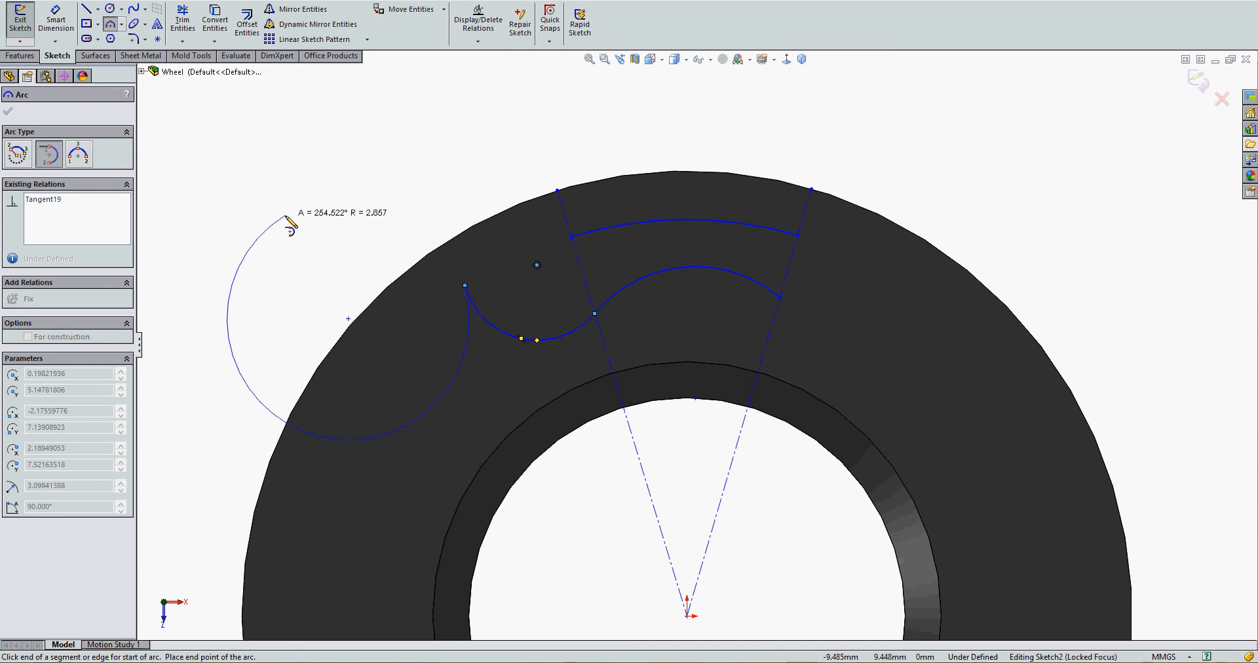
{"action": "mouse_move", "coordinate": [393, 220]}
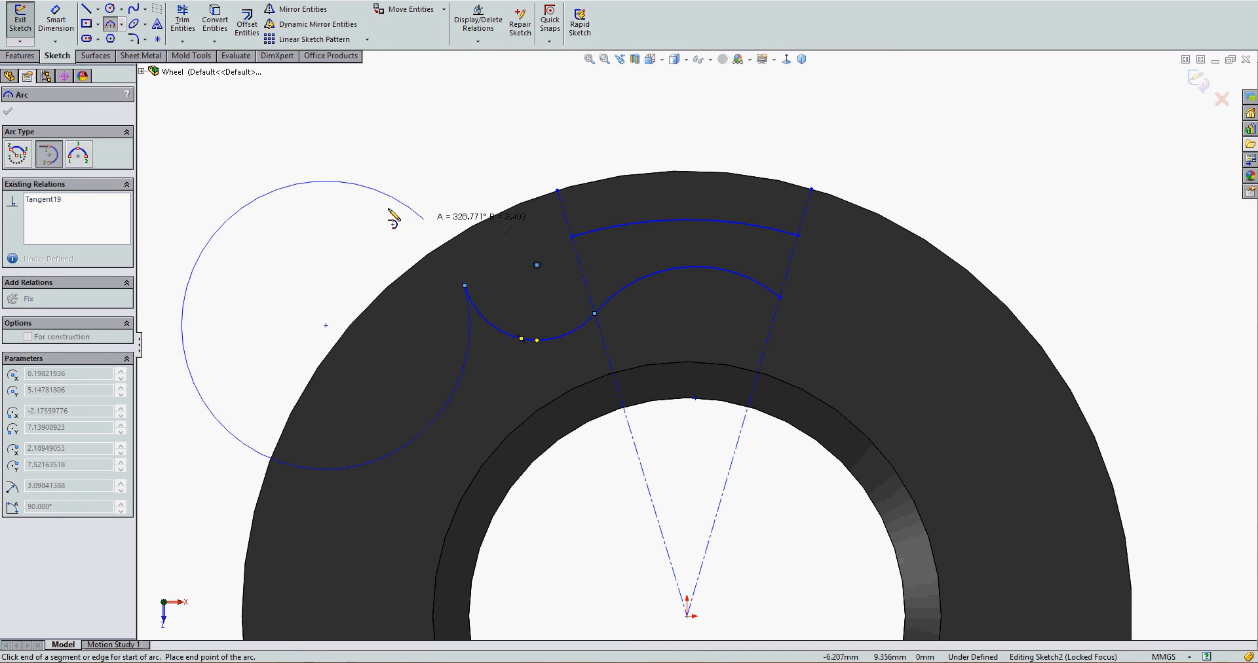
{"action": "mouse_move", "coordinate": [473, 306]}
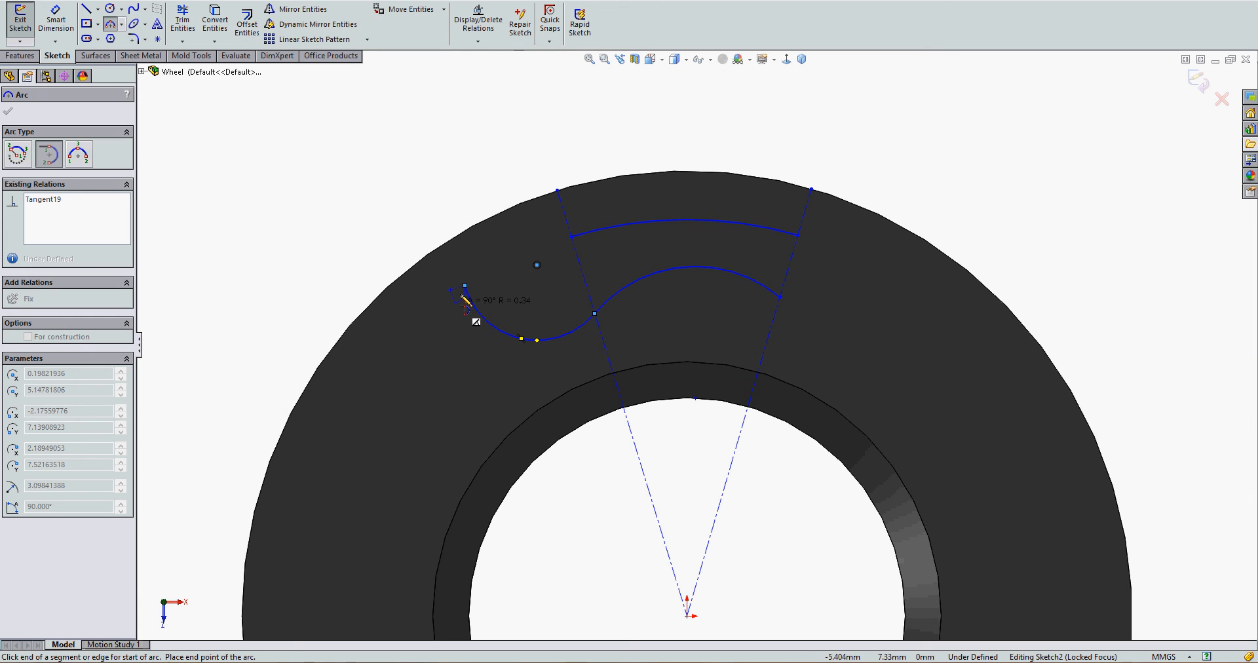